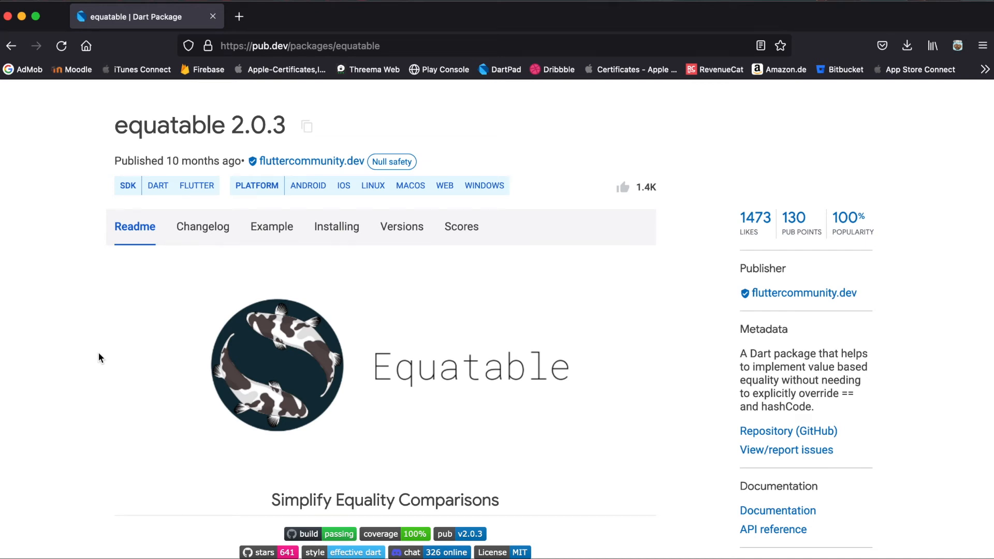
Scroll the equatable README down to the Person class with hand-written == and hashCode overrides
{"action": "scroll", "scroll_direction": "down", "scroll_amount": 3}
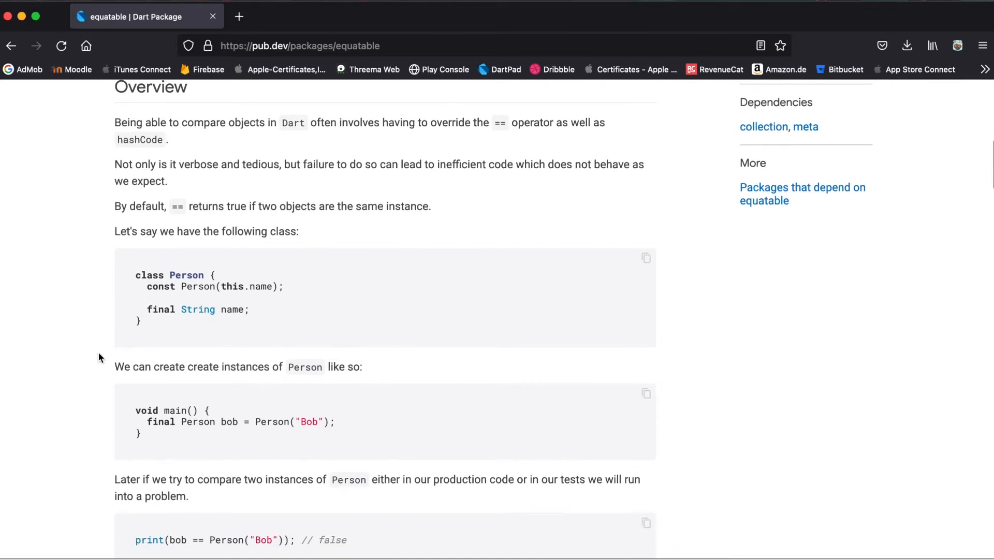
{"action": "scroll", "scroll_direction": "down", "scroll_amount": 3}
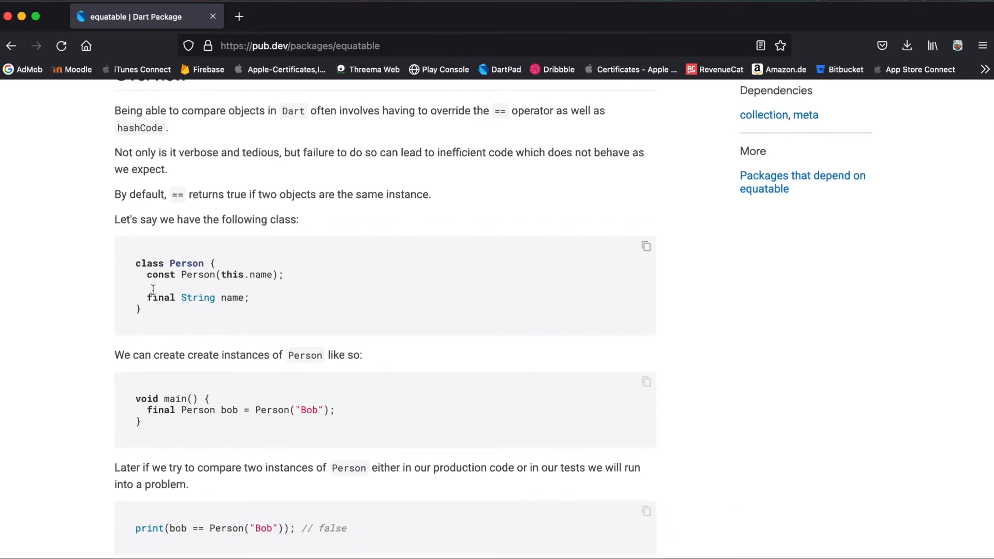
{"action": "scroll", "scroll_direction": "down", "scroll_amount": 3}
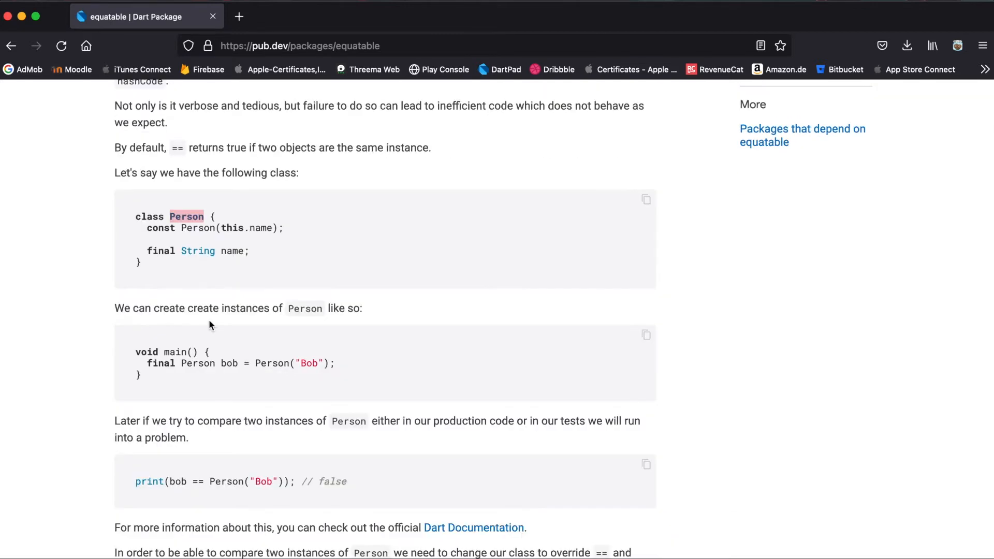
{"action": "scroll", "scroll_direction": "down", "scroll_amount": 3}
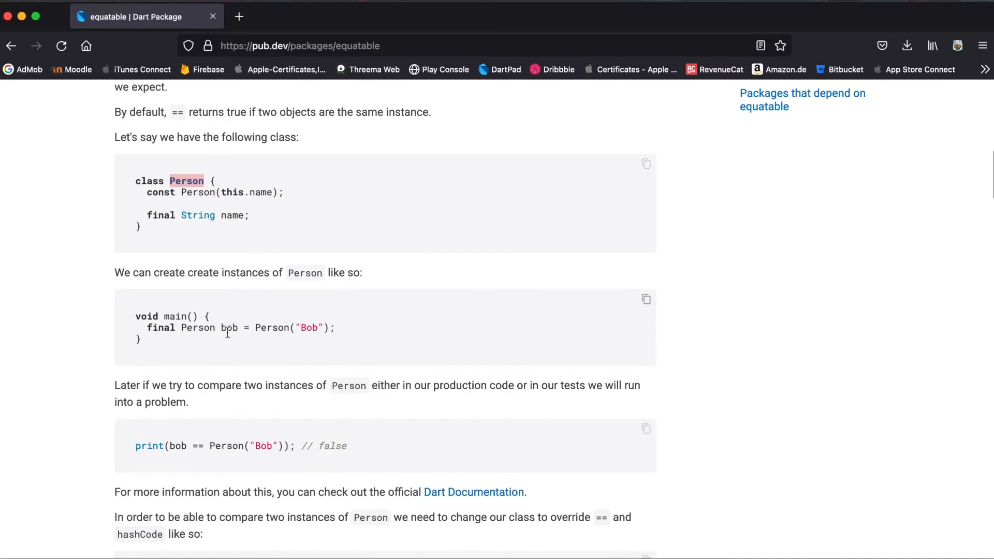
{"action": "scroll", "scroll_direction": "down", "scroll_amount": 3}
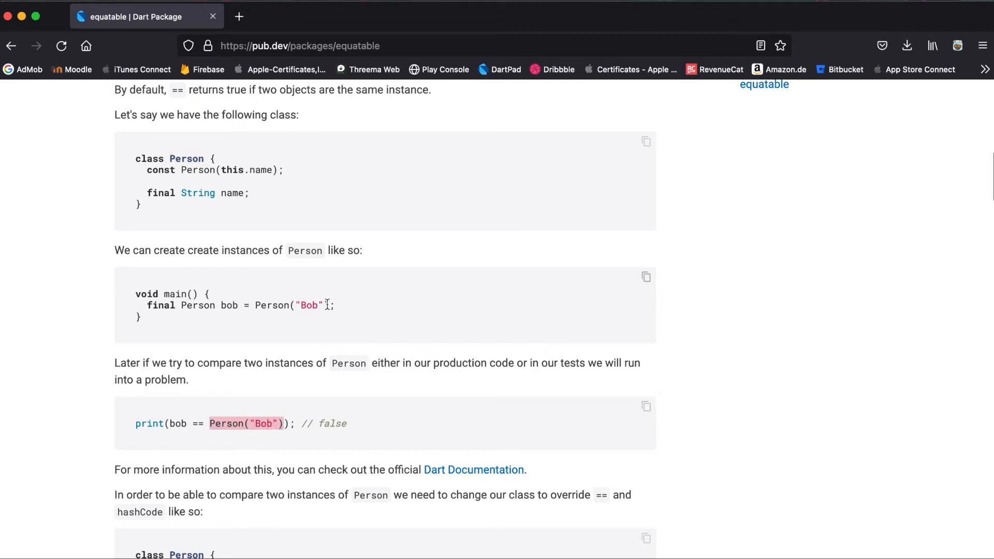
{"action": "scroll", "scroll_direction": "down", "scroll_amount": 3}
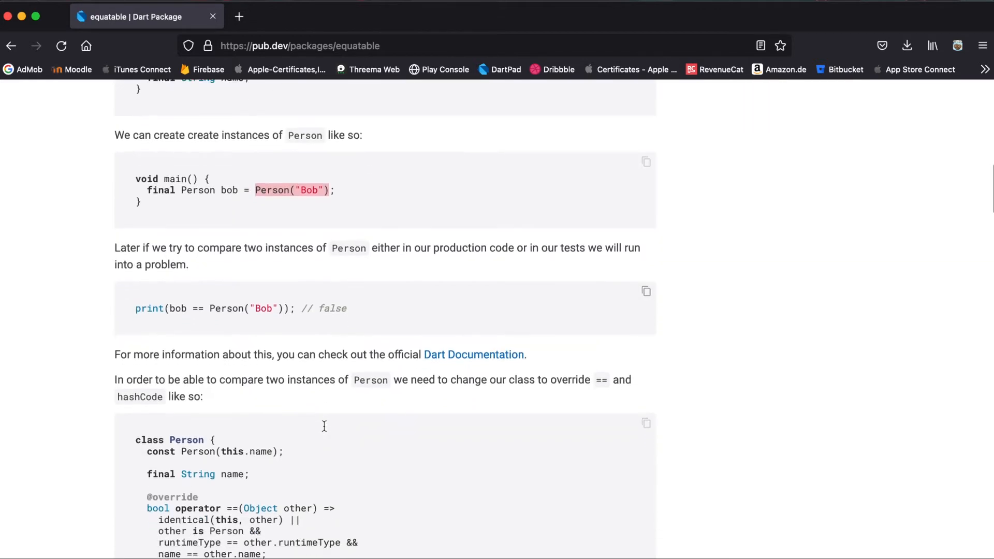
{"action": "scroll", "scroll_direction": "down", "scroll_amount": 3}
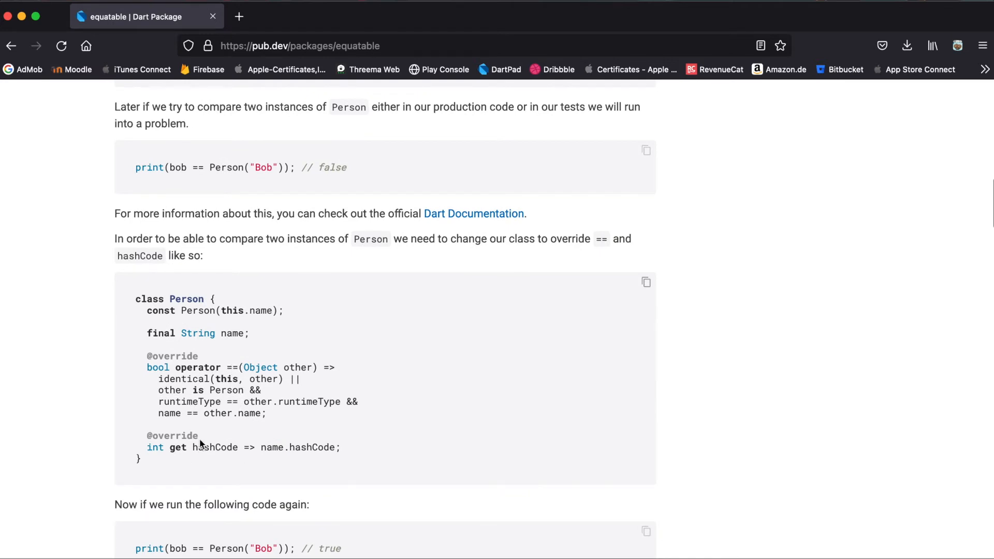
{"action": "mouse_move", "coordinate": [347, 455]}
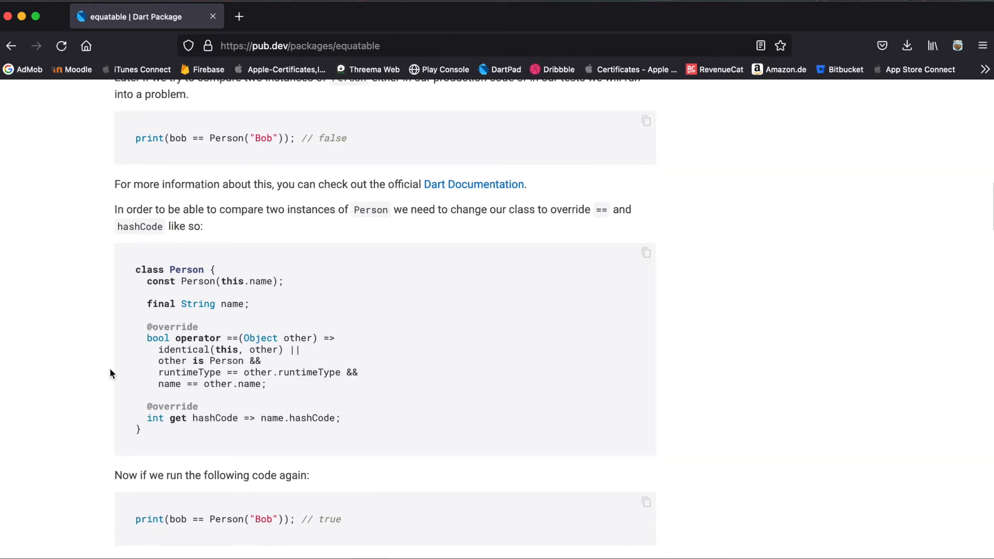
{"action": "mouse_move", "coordinate": [75, 367]}
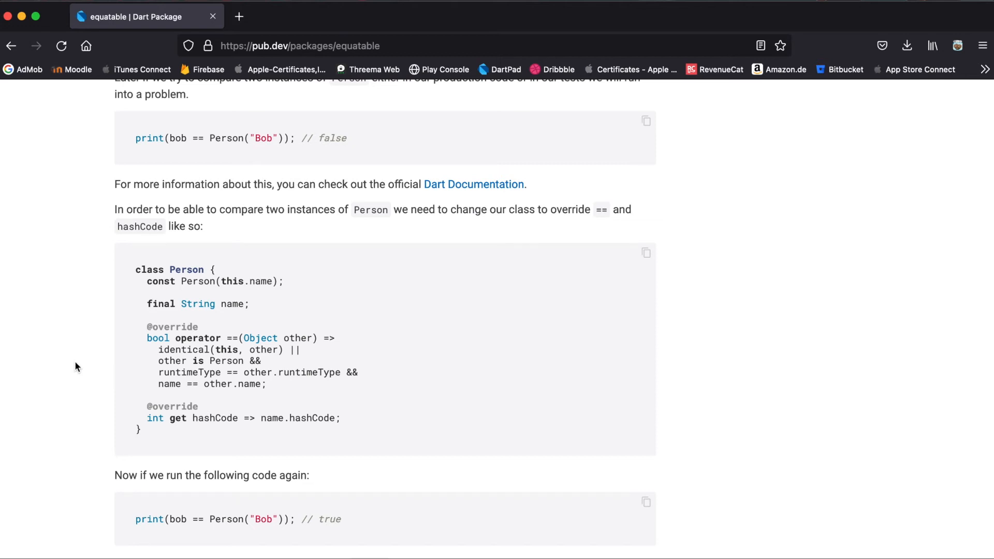
Reach the Without/With Equatable Person examples and highlight Equatable, get props and name in them
{"action": "scroll", "scroll_direction": "down", "scroll_amount": 3}
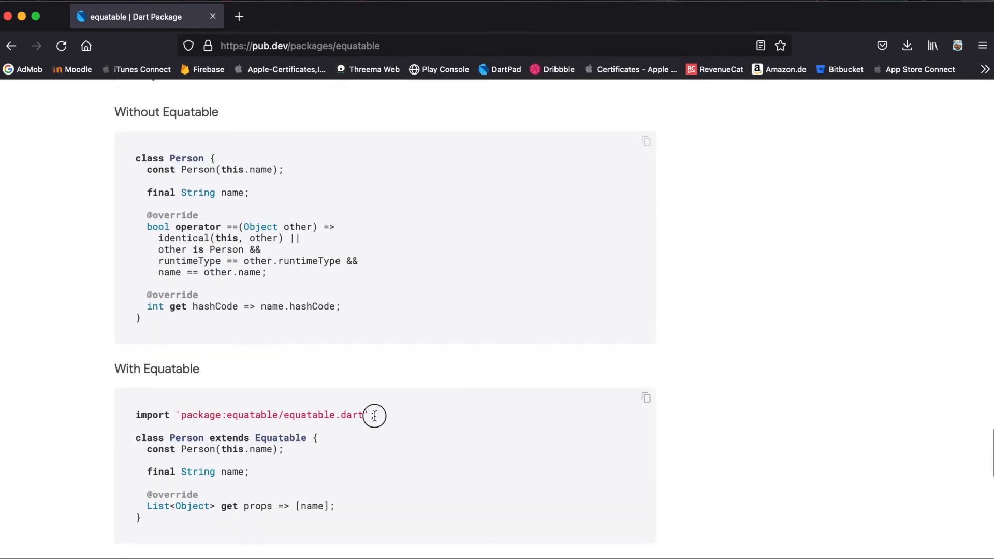
{"action": "mouse_move", "coordinate": [189, 437]}
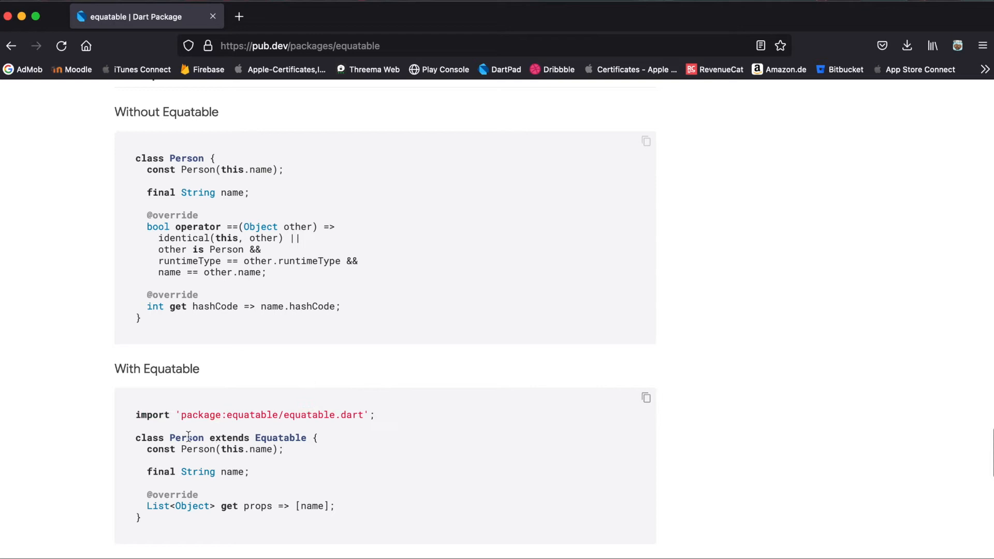
{"action": "double_click", "coordinate": [280, 437]}
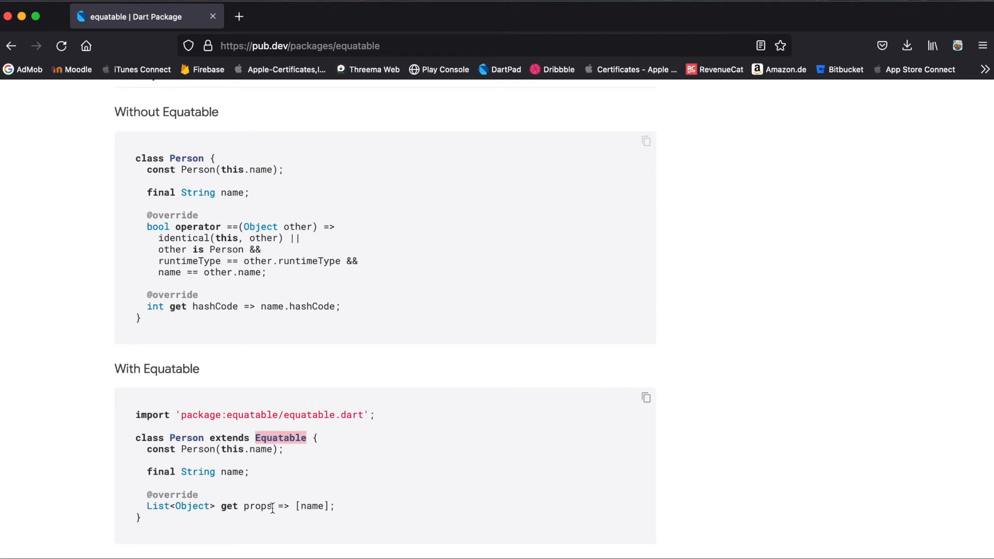
{"action": "double_click", "coordinate": [244, 506]}
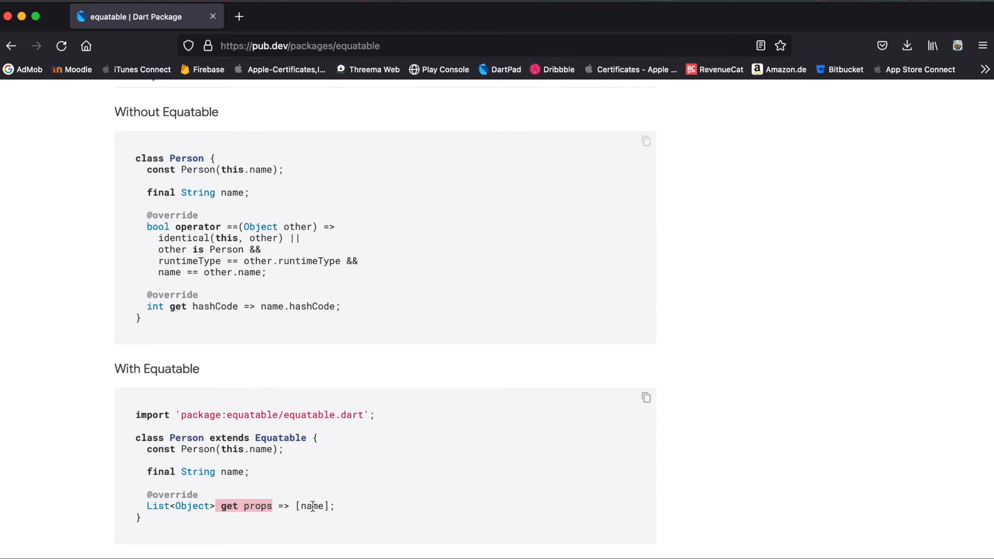
{"action": "double_click", "coordinate": [312, 506]}
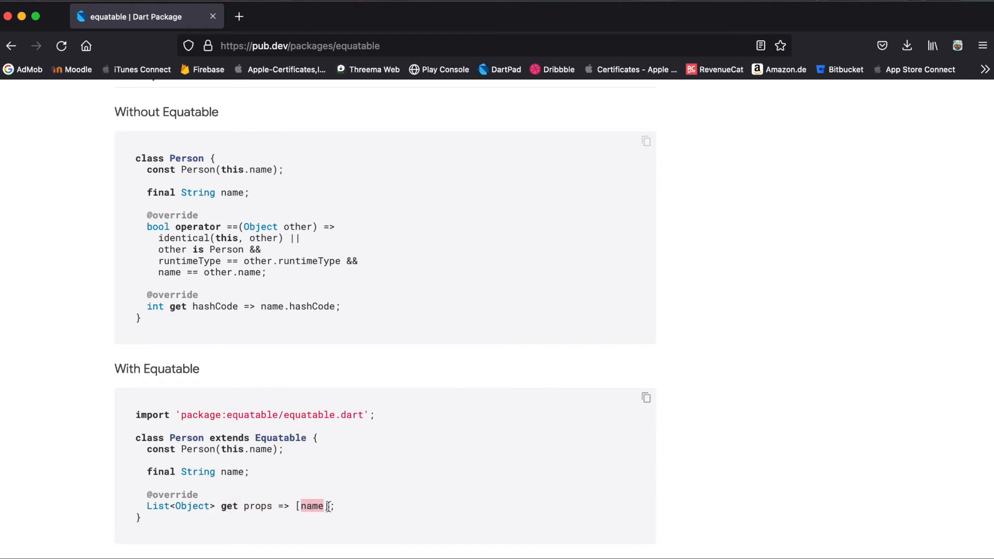
Scroll back and forth around the EquatableDateTime extends DateTime with EquatableMixin example
{"action": "scroll", "scroll_direction": "down", "scroll_amount": 3}
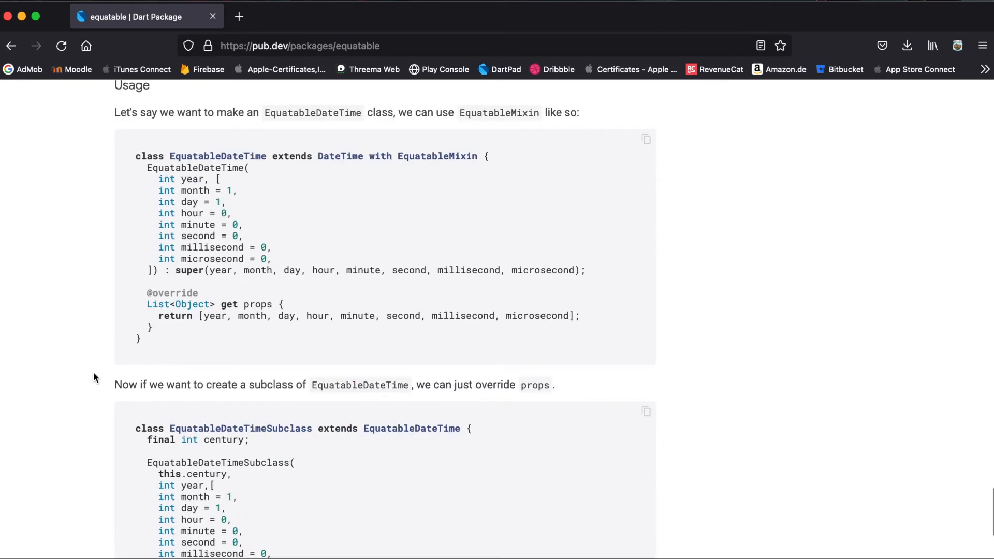
{"action": "mouse_move", "coordinate": [264, 249]}
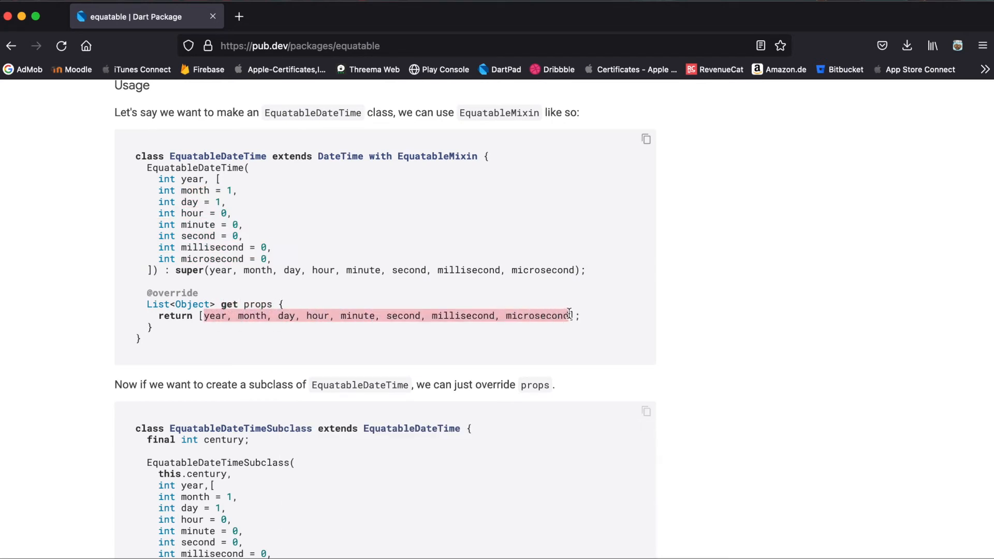
{"action": "scroll", "scroll_direction": "up", "scroll_amount": 3}
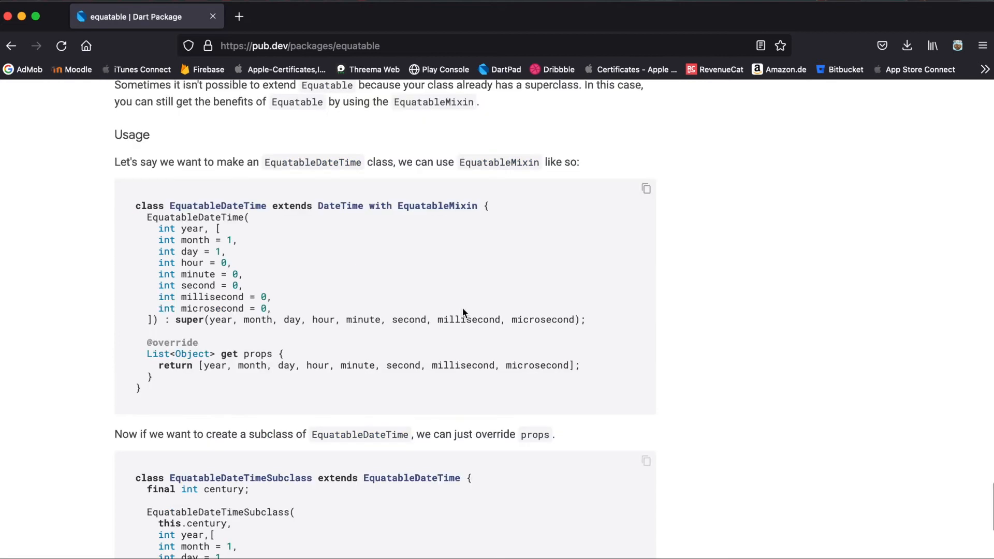
{"action": "mouse_move", "coordinate": [278, 213]}
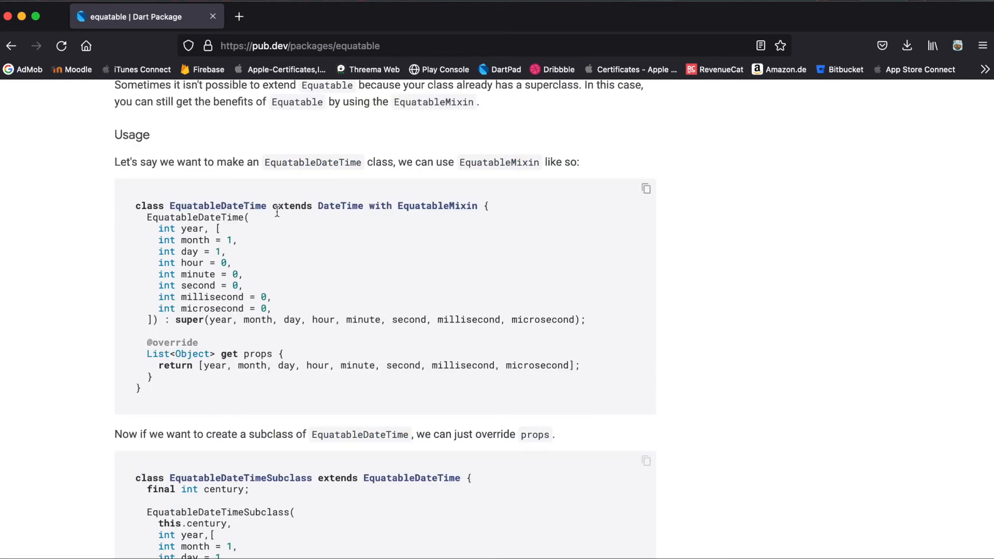
{"action": "scroll", "scroll_direction": "down", "scroll_amount": 3}
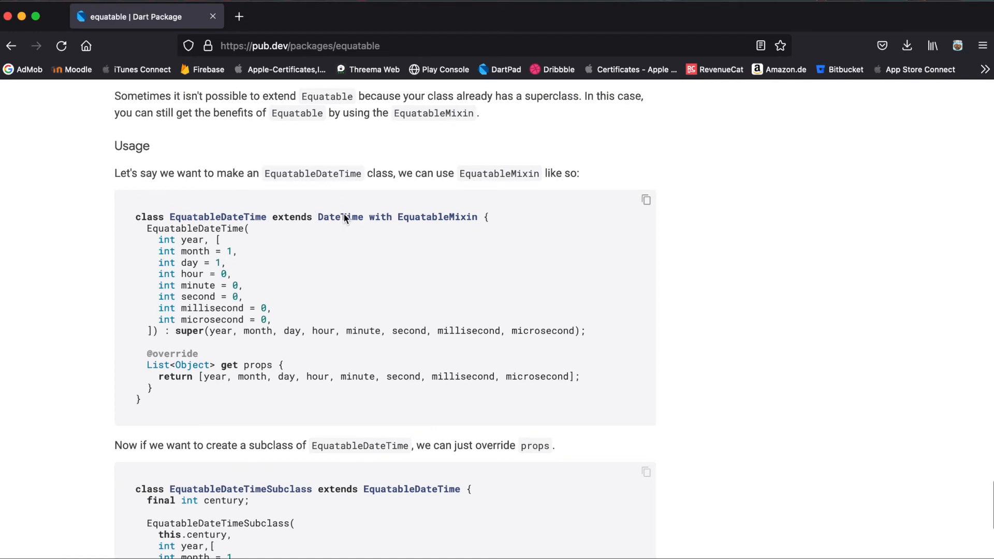
{"action": "scroll", "scroll_direction": "up", "scroll_amount": 3}
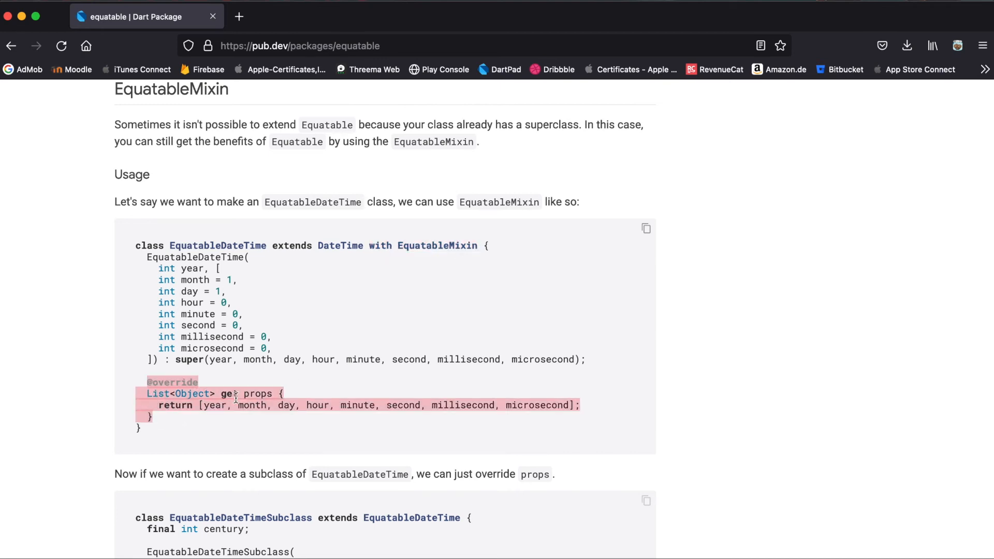
{"action": "scroll", "scroll_direction": "down", "scroll_amount": 3}
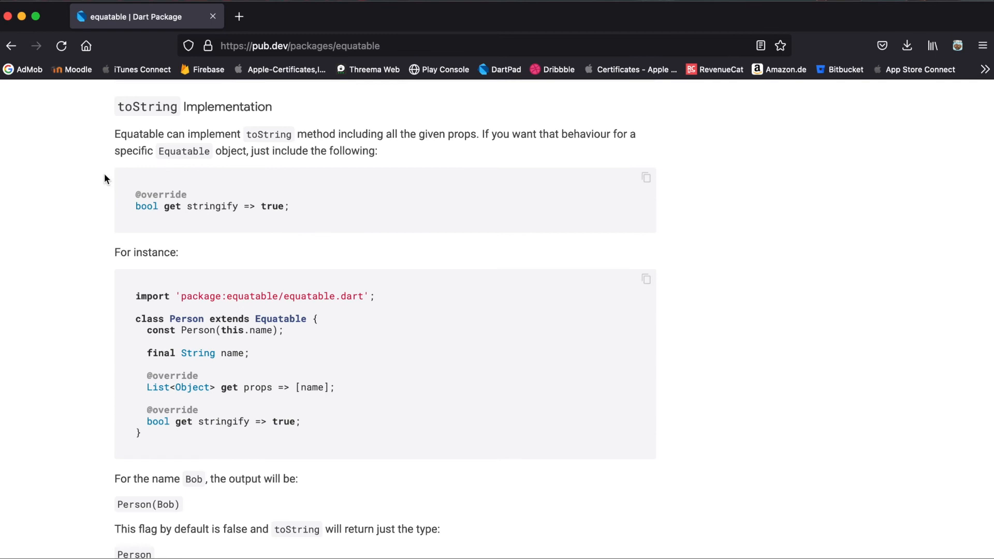
{"action": "mouse_move", "coordinate": [143, 113]}
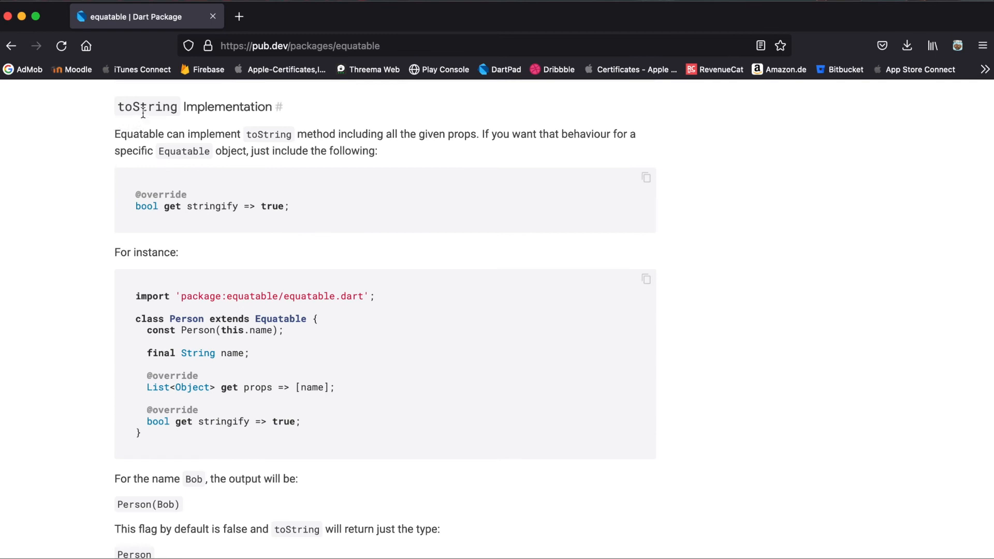
Reach the toString Implementation section and highlight the Person(Bob) stringify output
{"action": "scroll", "scroll_direction": "down", "scroll_amount": 3}
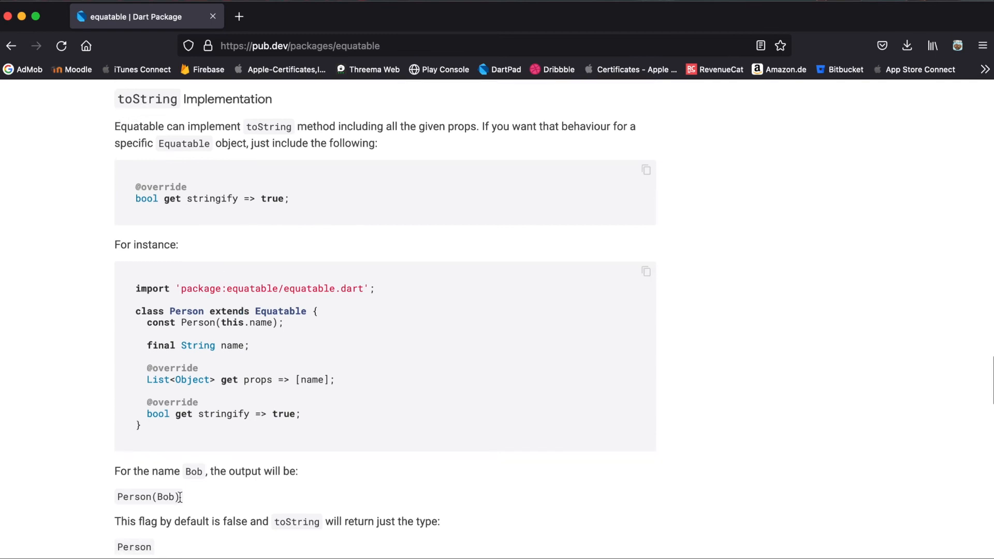
{"action": "double_click", "coordinate": [148, 497]}
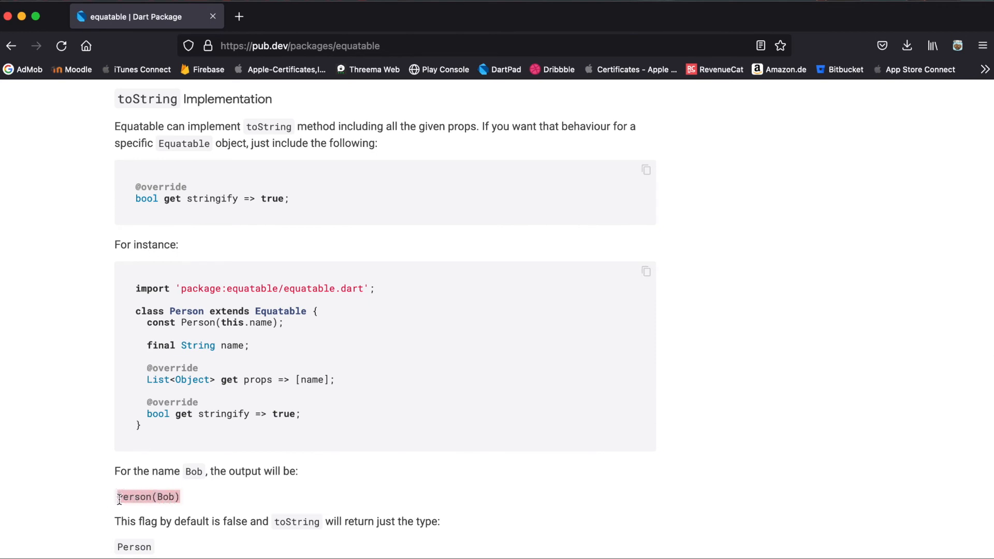
{"action": "mouse_move", "coordinate": [222, 462]}
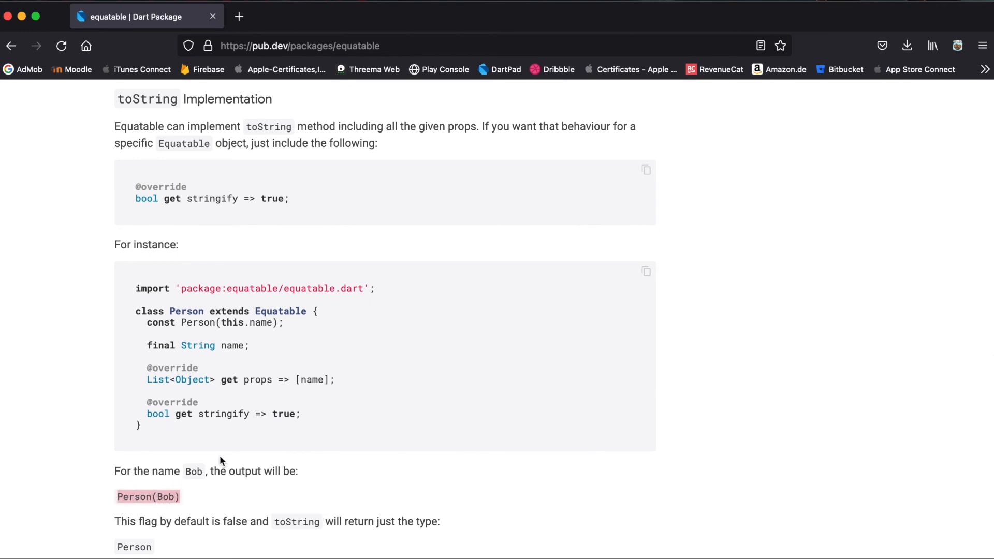
{"action": "mouse_move", "coordinate": [259, 413]}
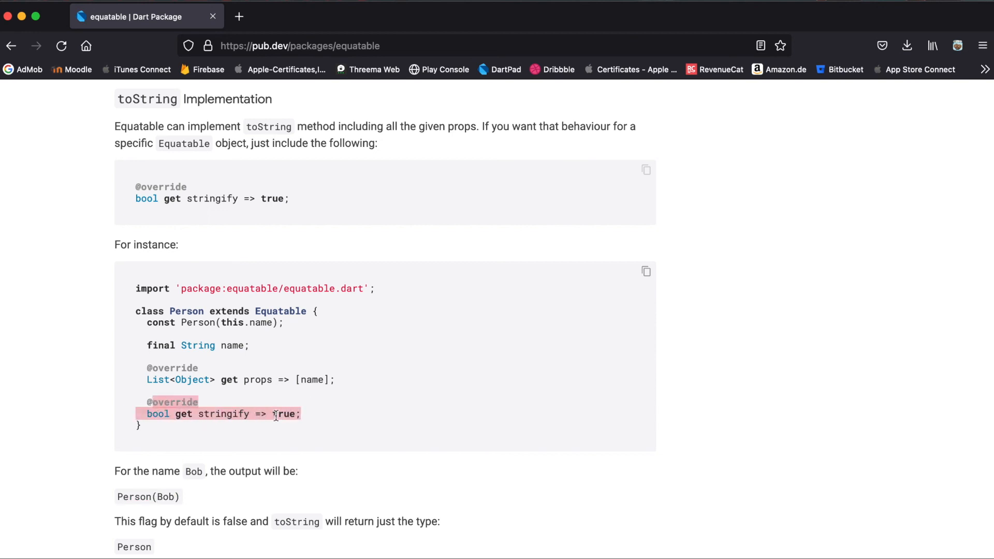
{"action": "scroll", "scroll_direction": "down", "scroll_amount": 3}
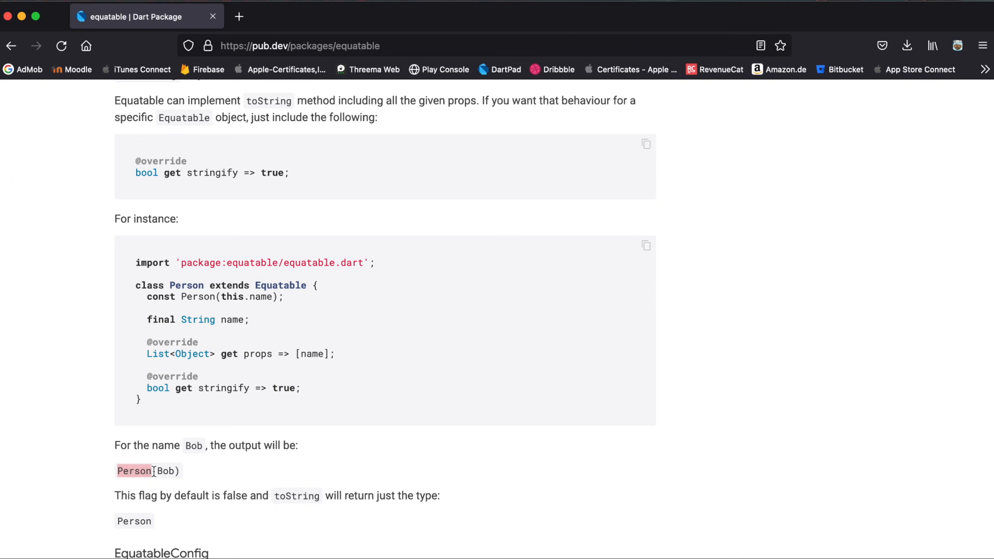
{"action": "double_click", "coordinate": [167, 472]}
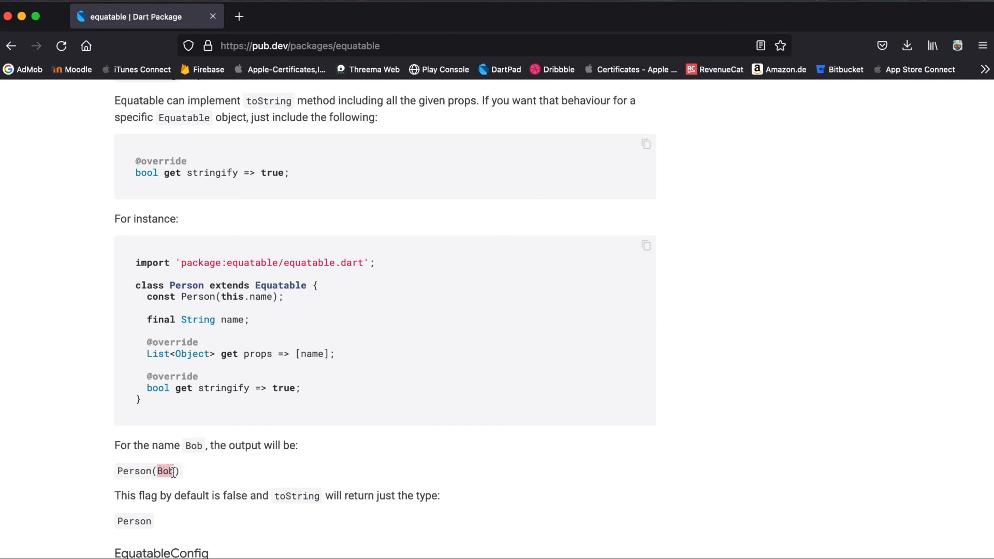
{"action": "mouse_move", "coordinate": [54, 349]}
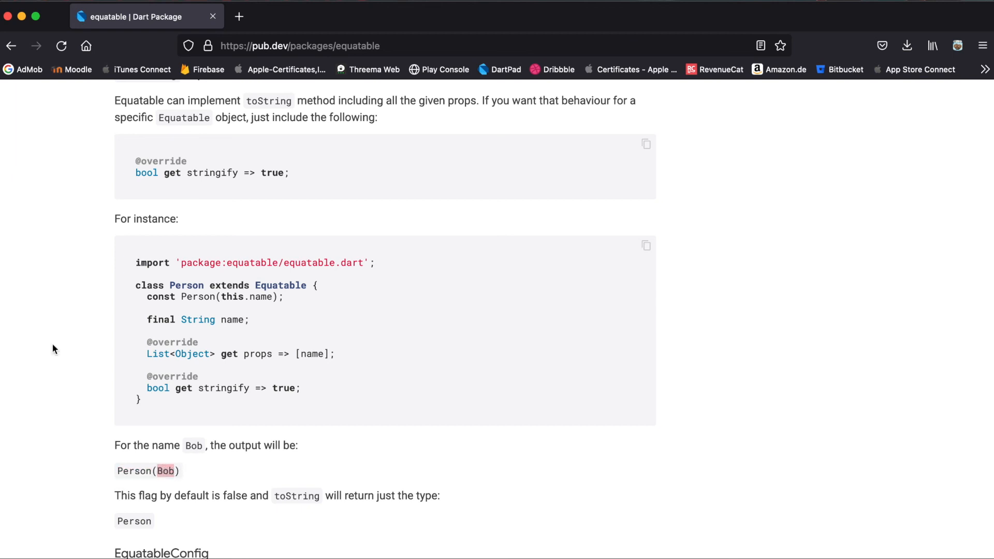